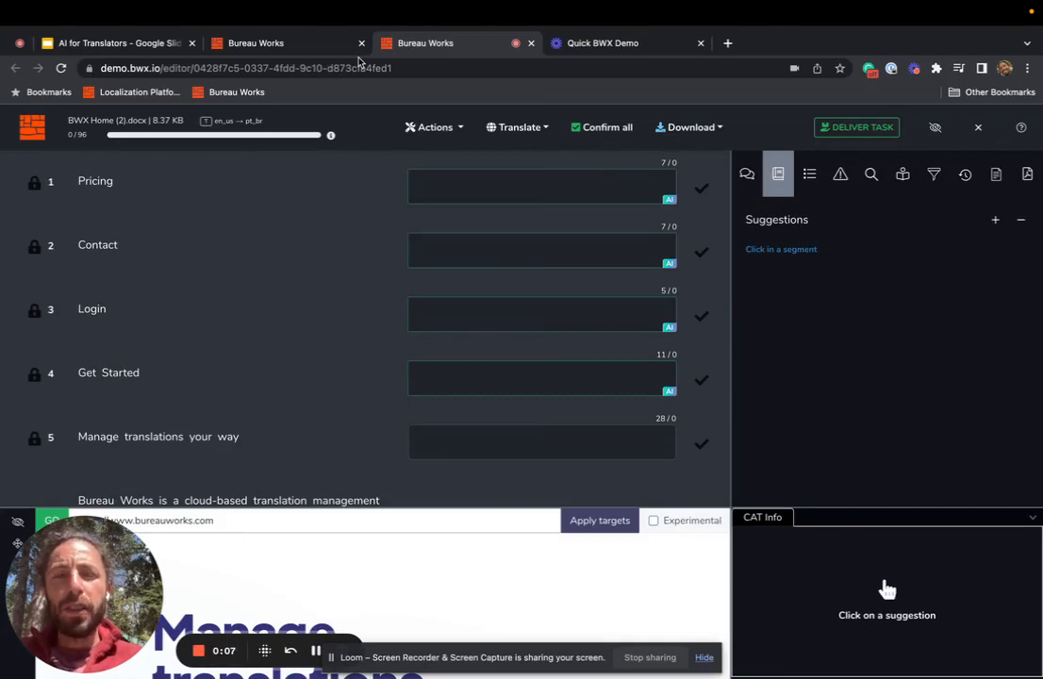
mouse_move(599, 149)
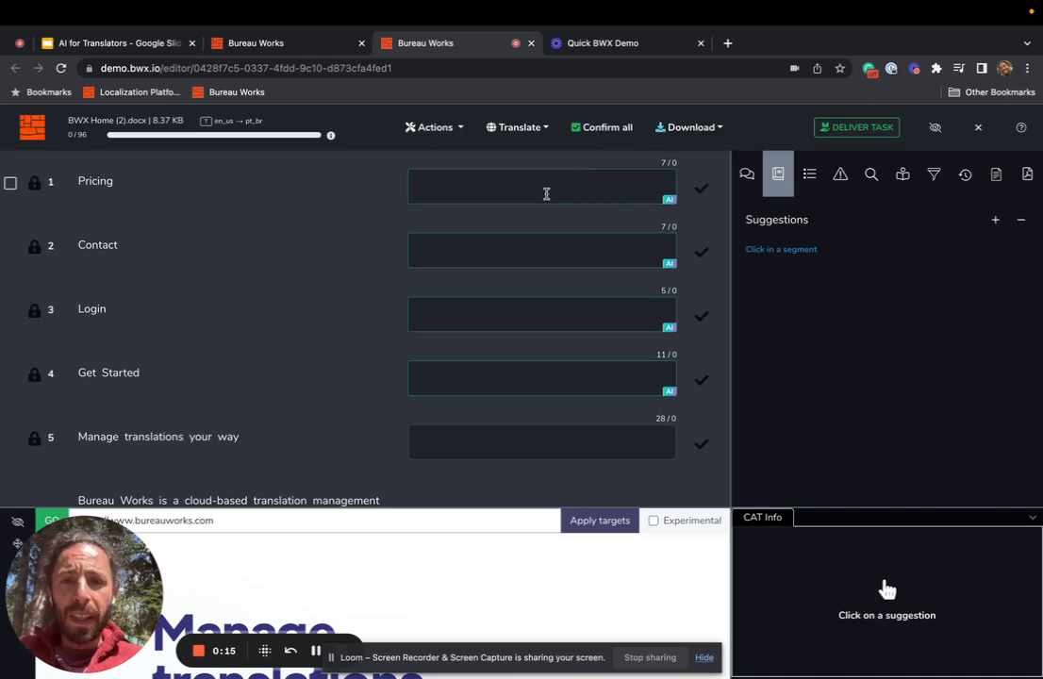
Step: Select the Pricing segment's target to load Precificação with its memory and MT suggestions
click(545, 193)
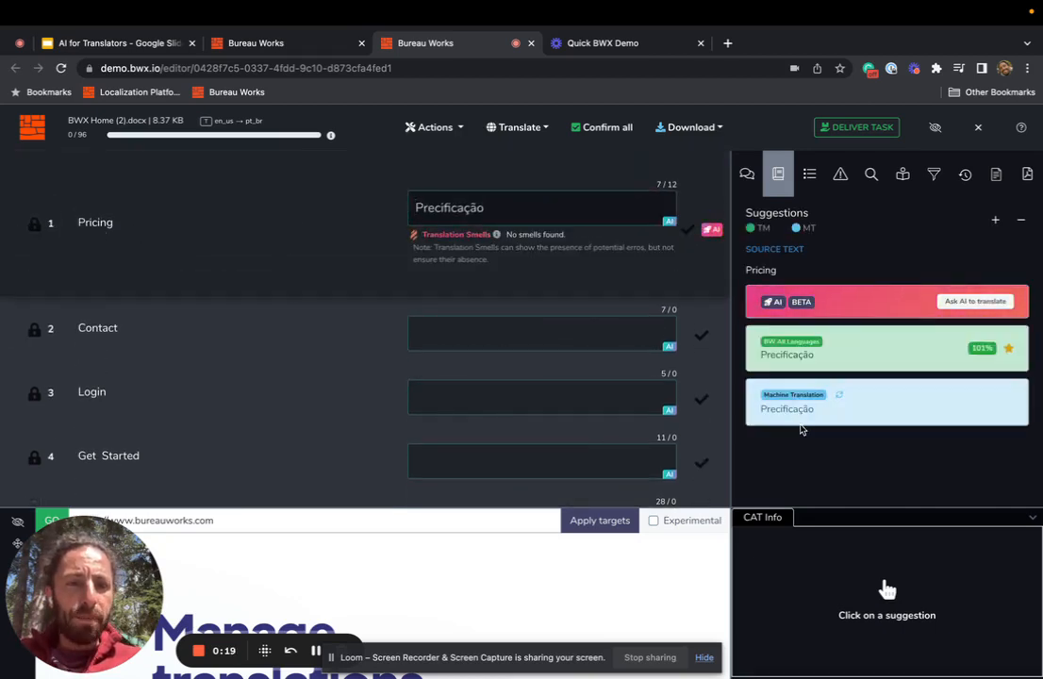
mouse_move(802, 408)
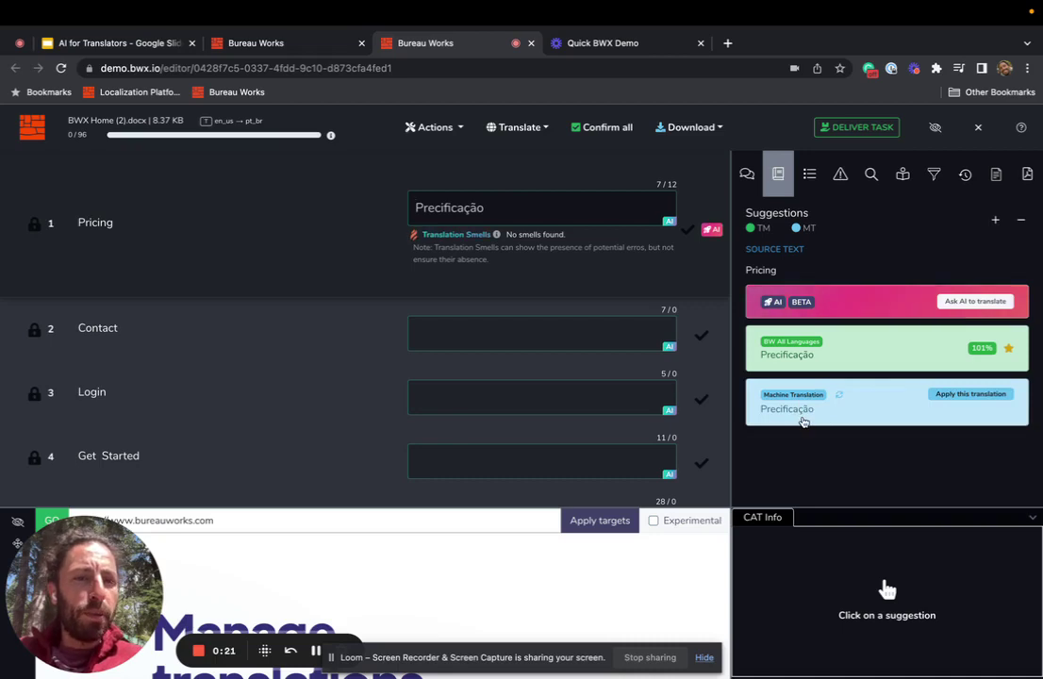
mouse_move(814, 356)
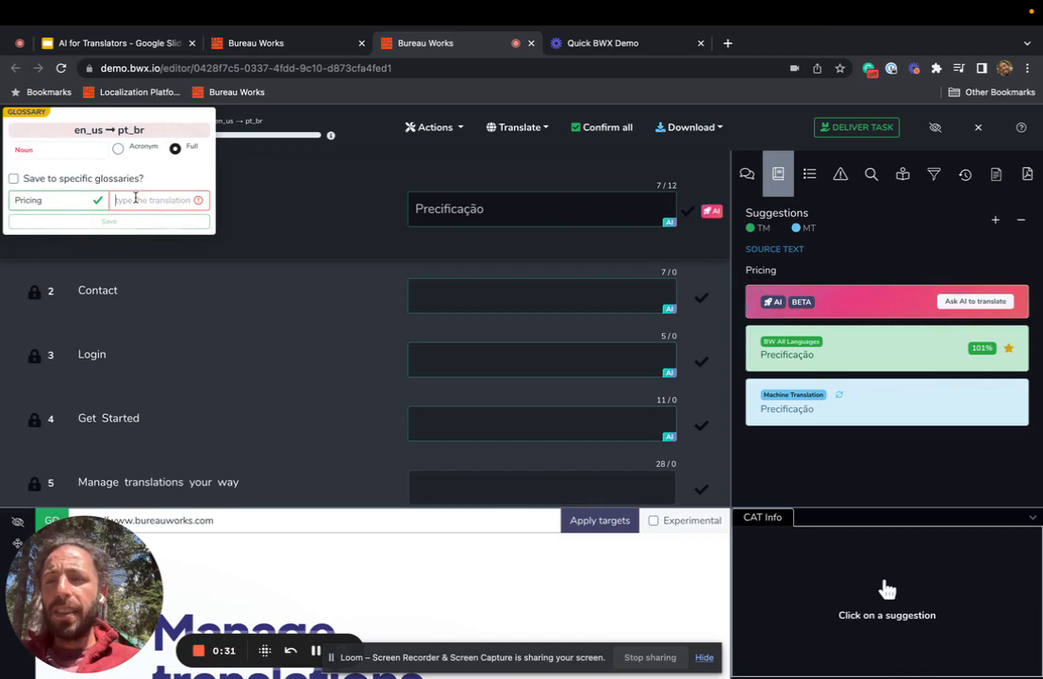
Step: Save a glossary term translating Pricing as Preços
text(Pre)
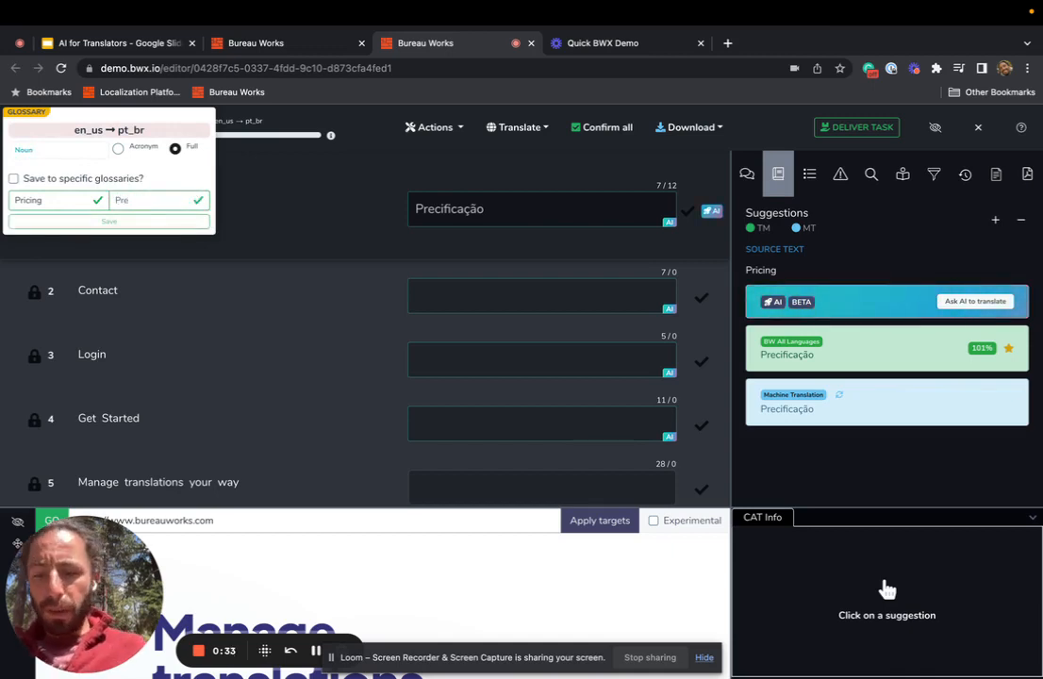
text(Preços)
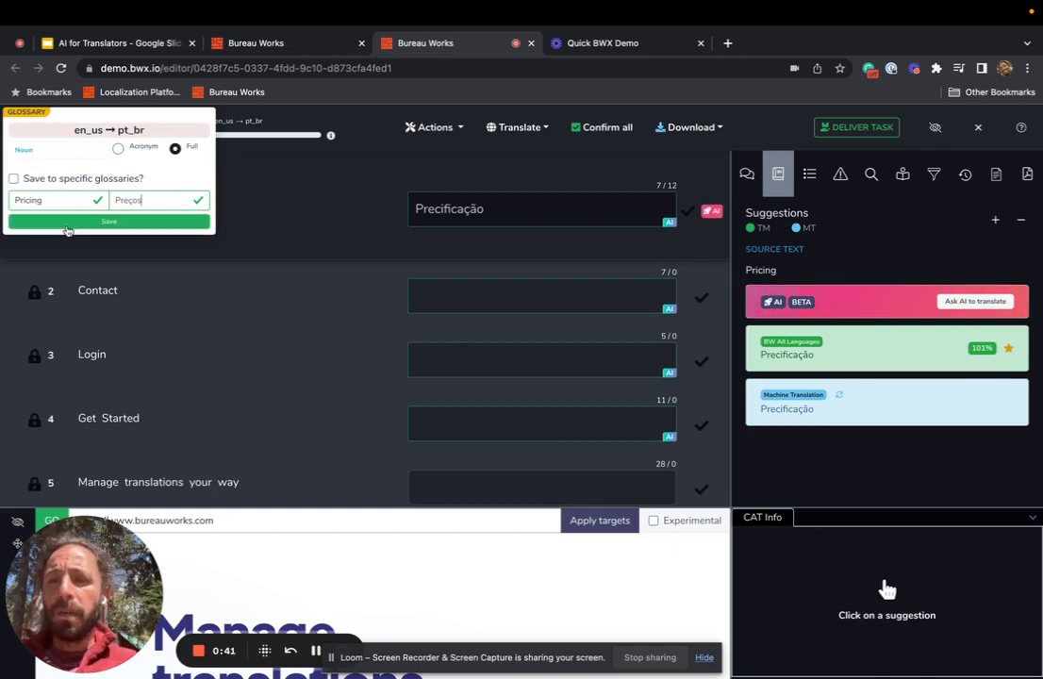
click(108, 220)
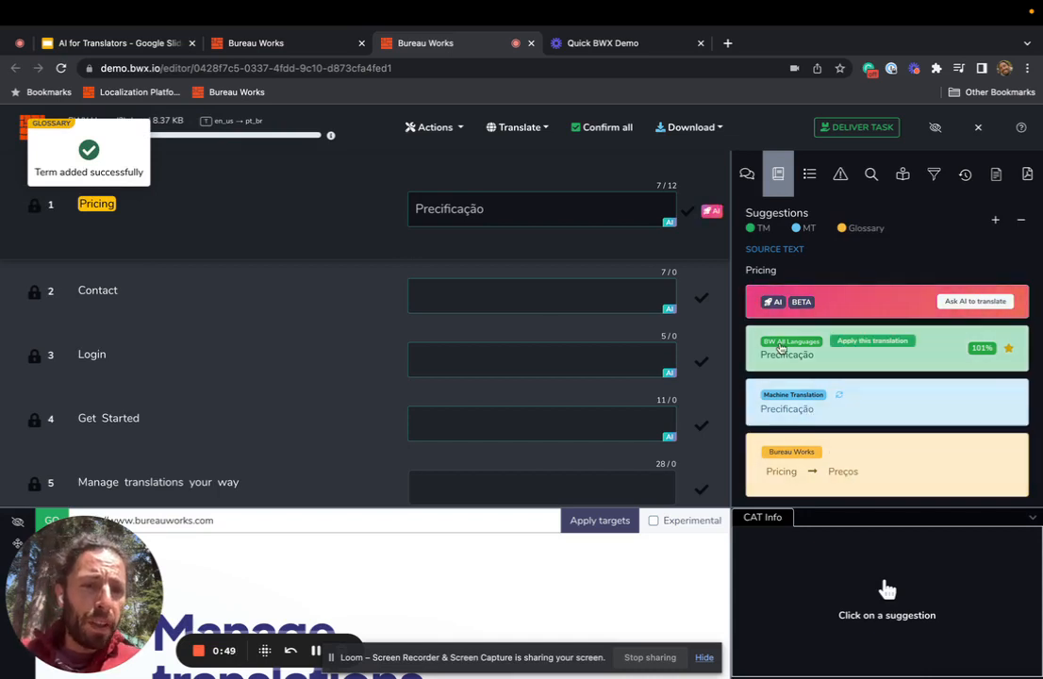
mouse_move(792, 408)
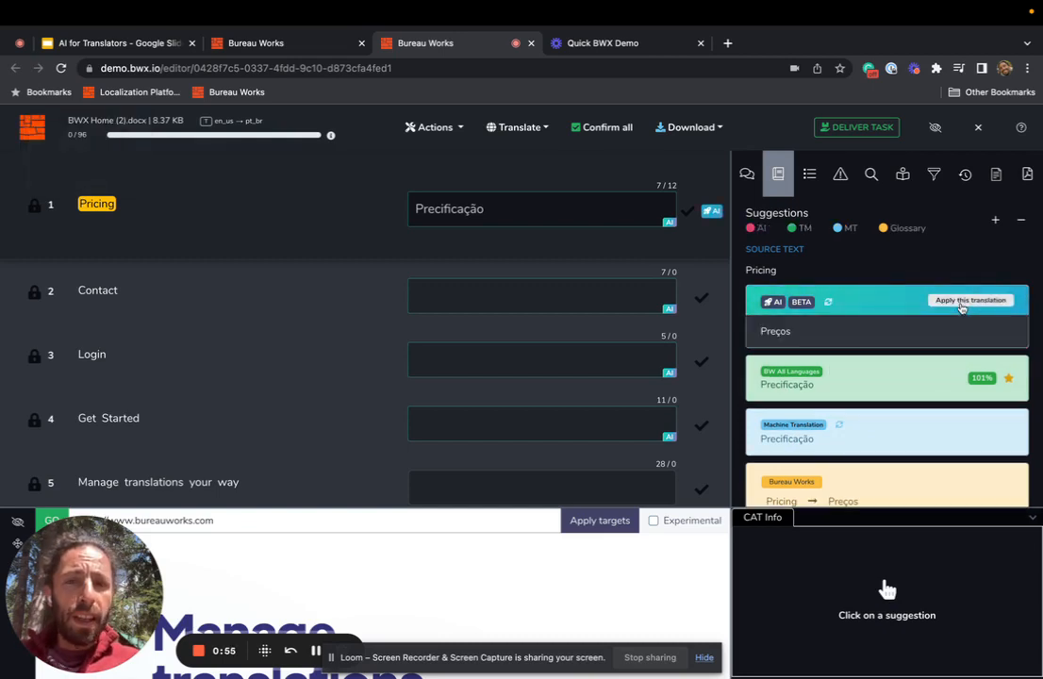
Step: Apply Preços to Pricing, confirm Contact as Fale Conosco, then select the Login segment
click(970, 300)
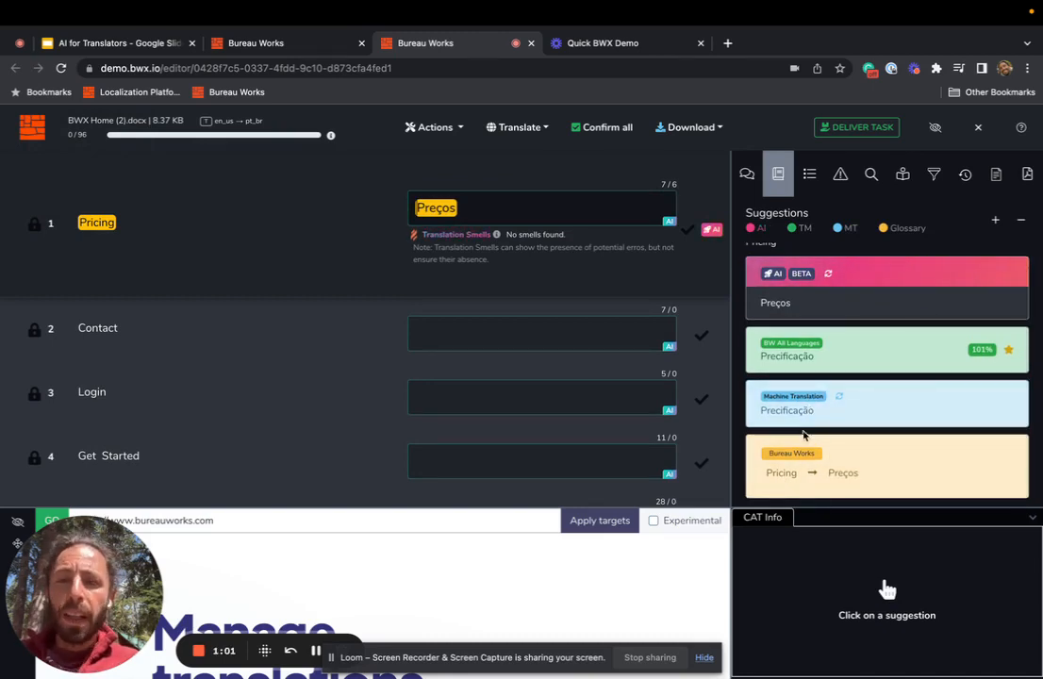
click(541, 334)
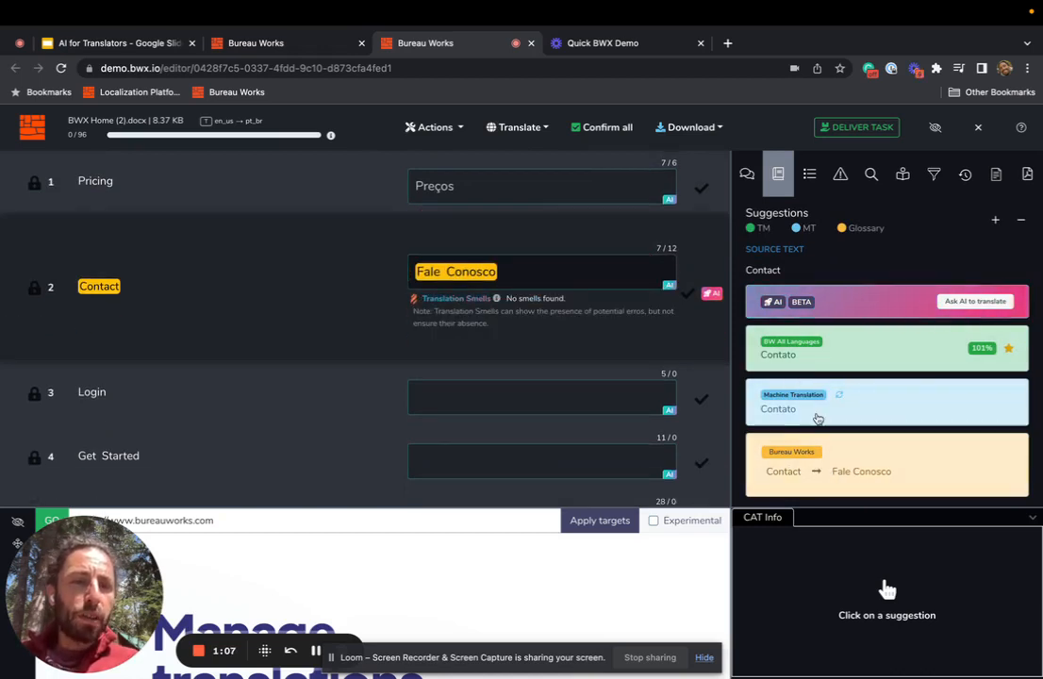
mouse_move(831, 450)
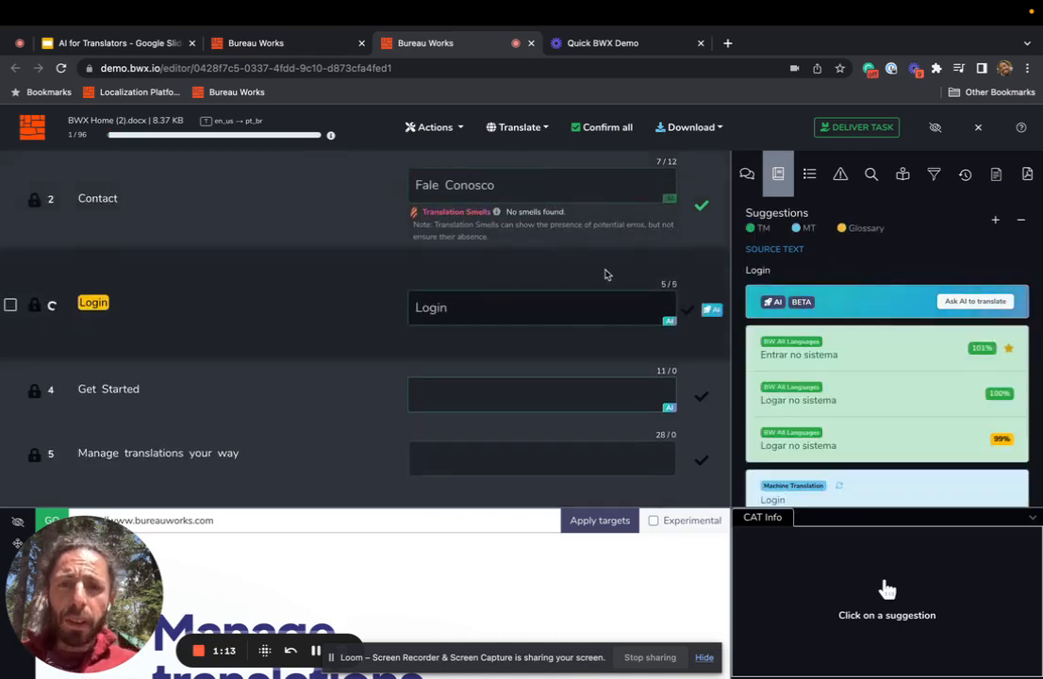
click(542, 306)
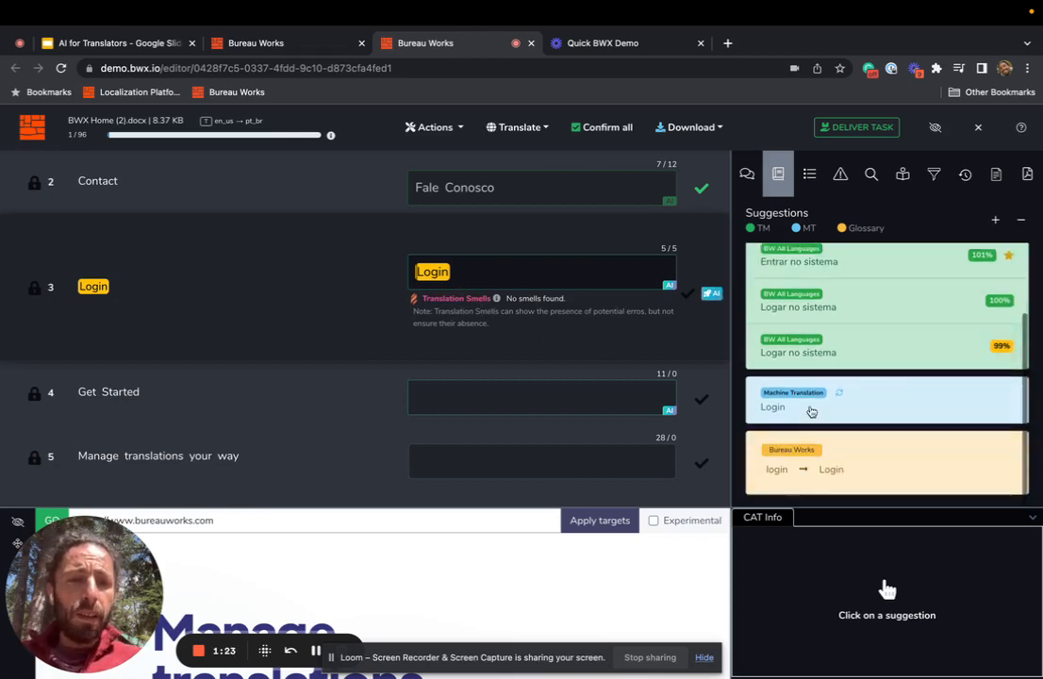
Step: Change the login glossary term to Logar and apply the AI translation 'Logar no sistema'
click(887, 468)
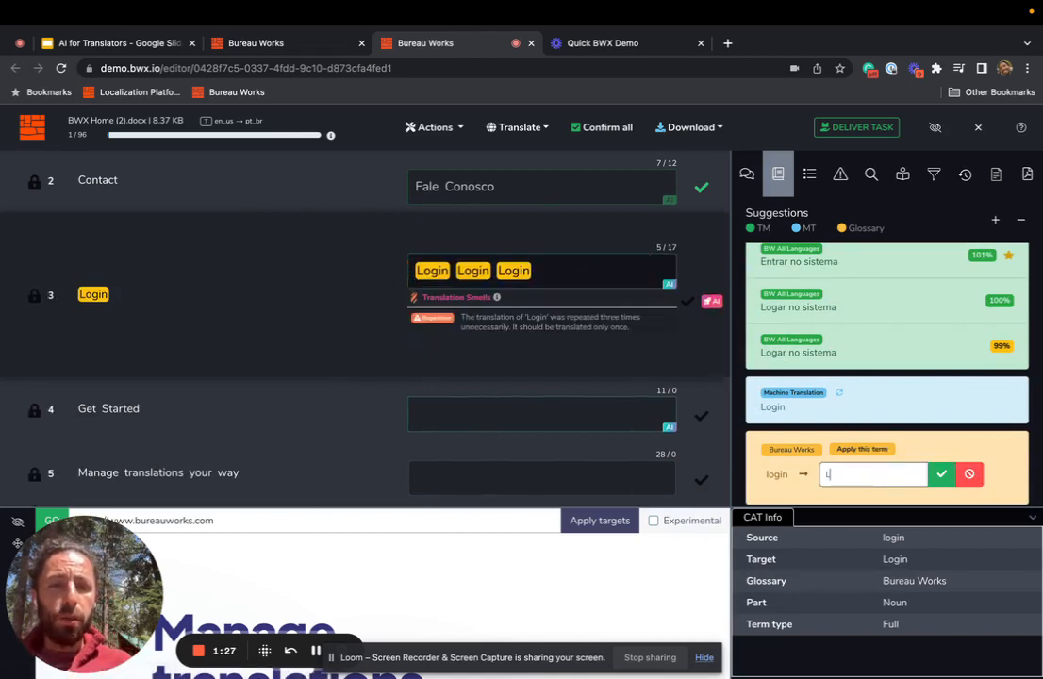
text(Logar)
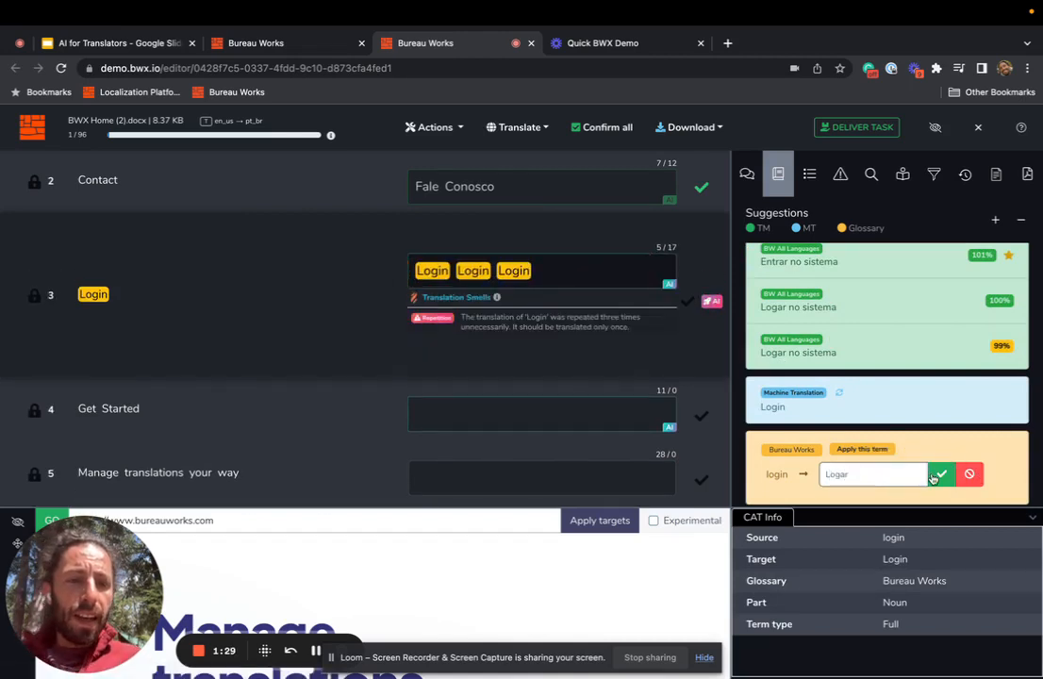
click(941, 474)
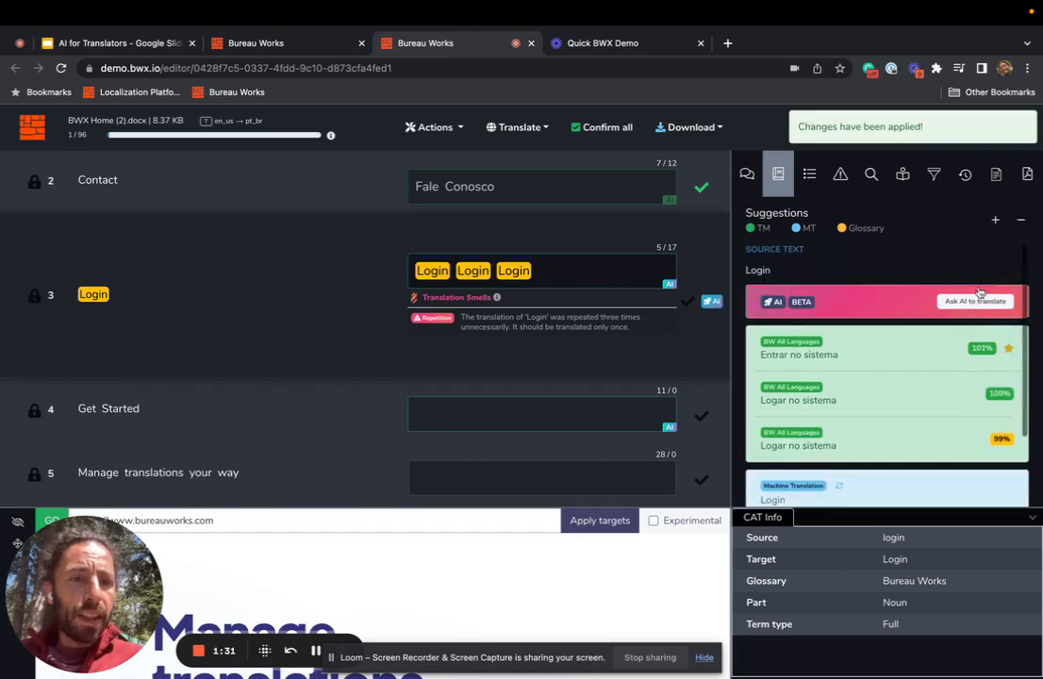
click(976, 300)
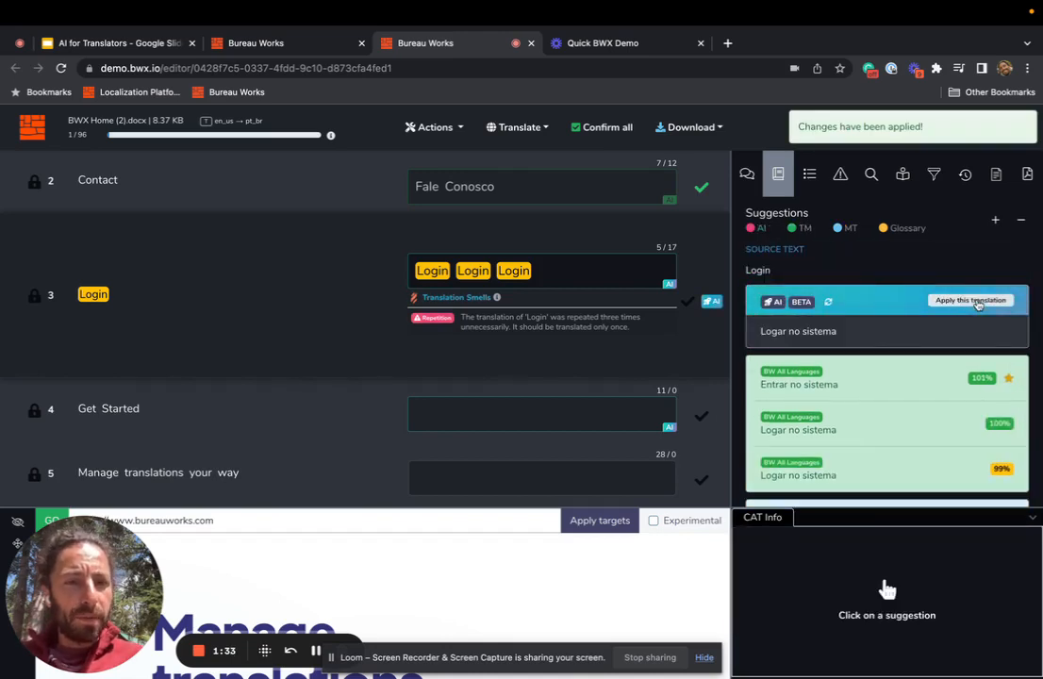
click(970, 300)
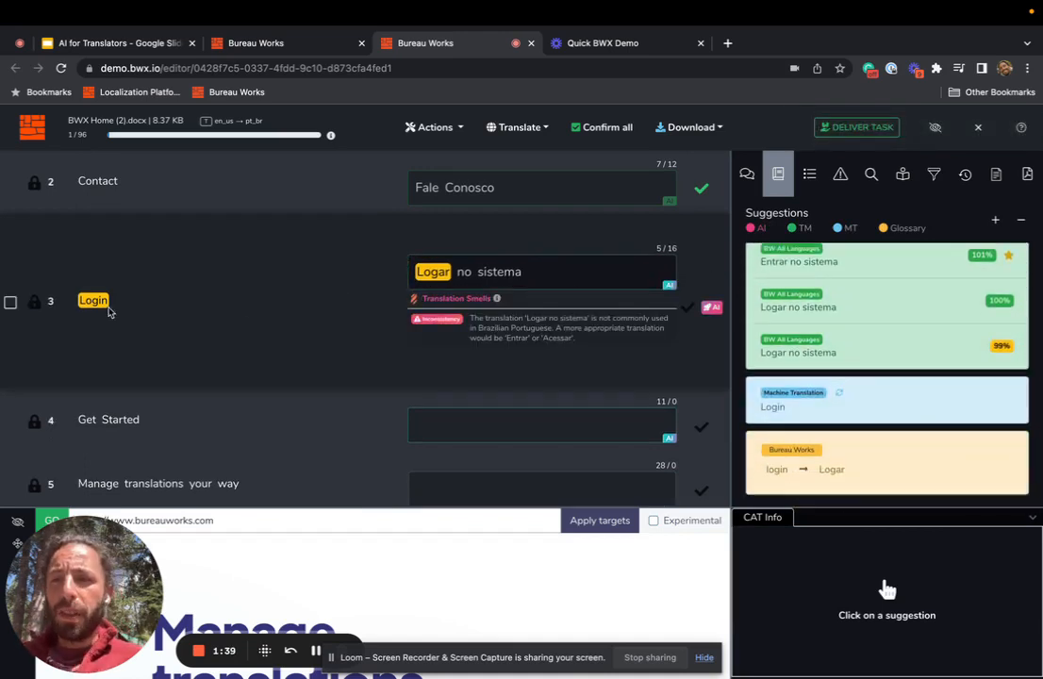
mouse_move(808, 468)
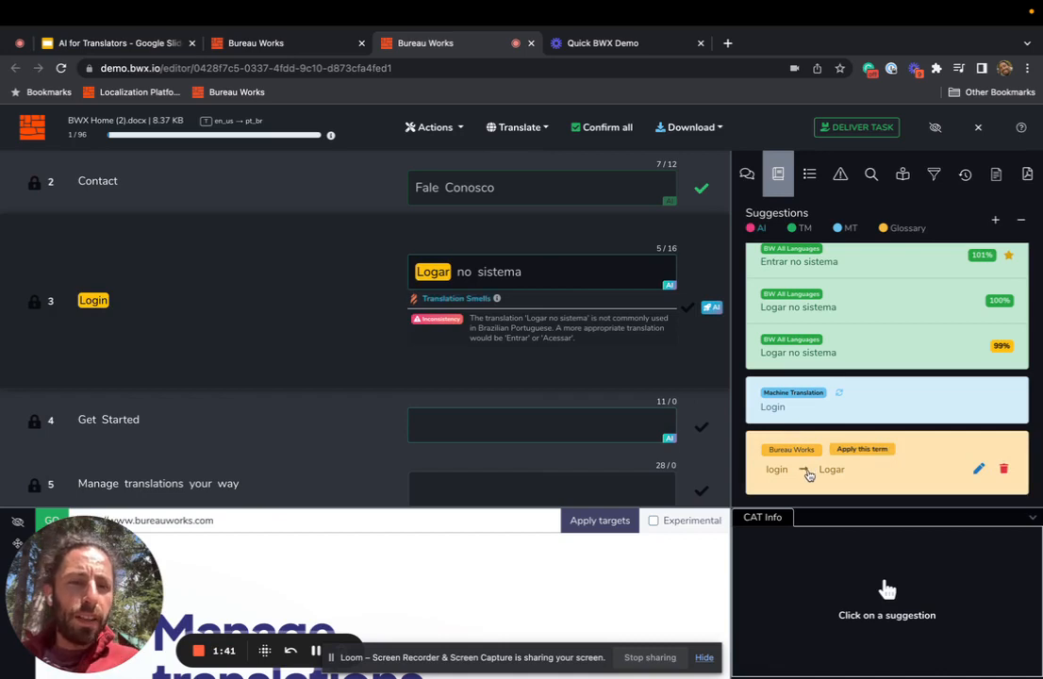
mouse_move(830, 398)
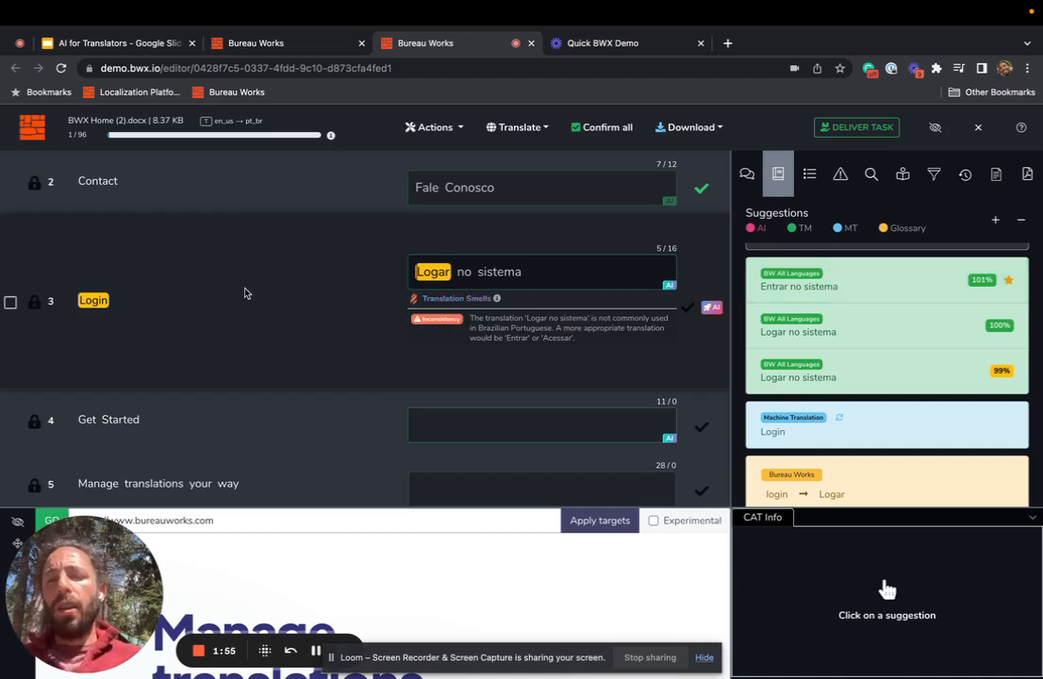
mouse_move(856, 350)
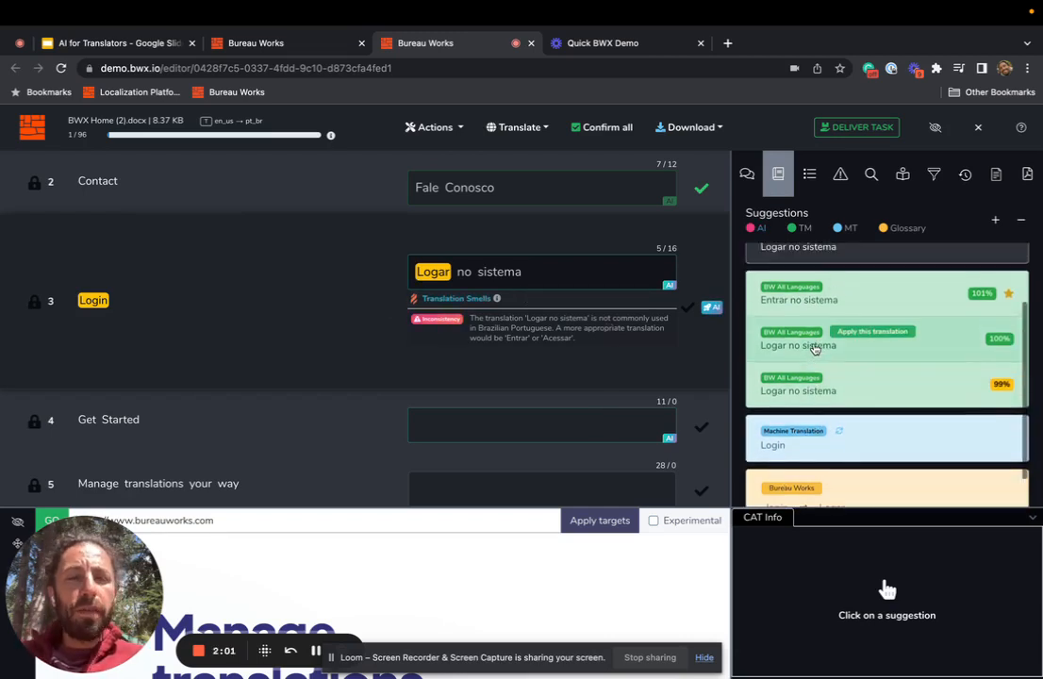
mouse_move(346, 307)
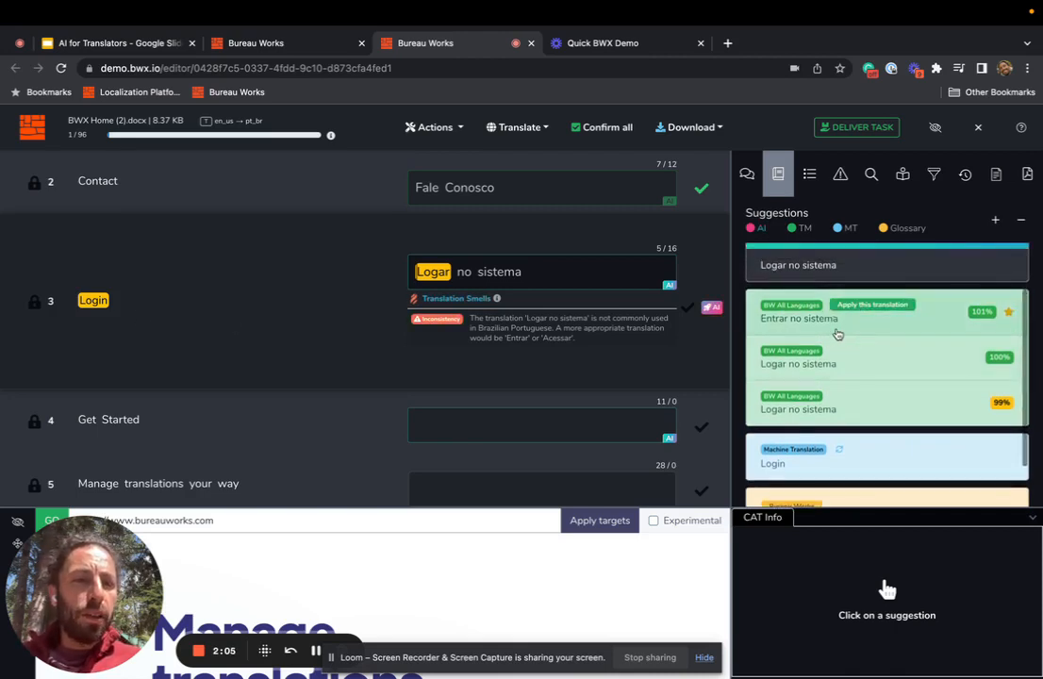
mouse_move(380, 383)
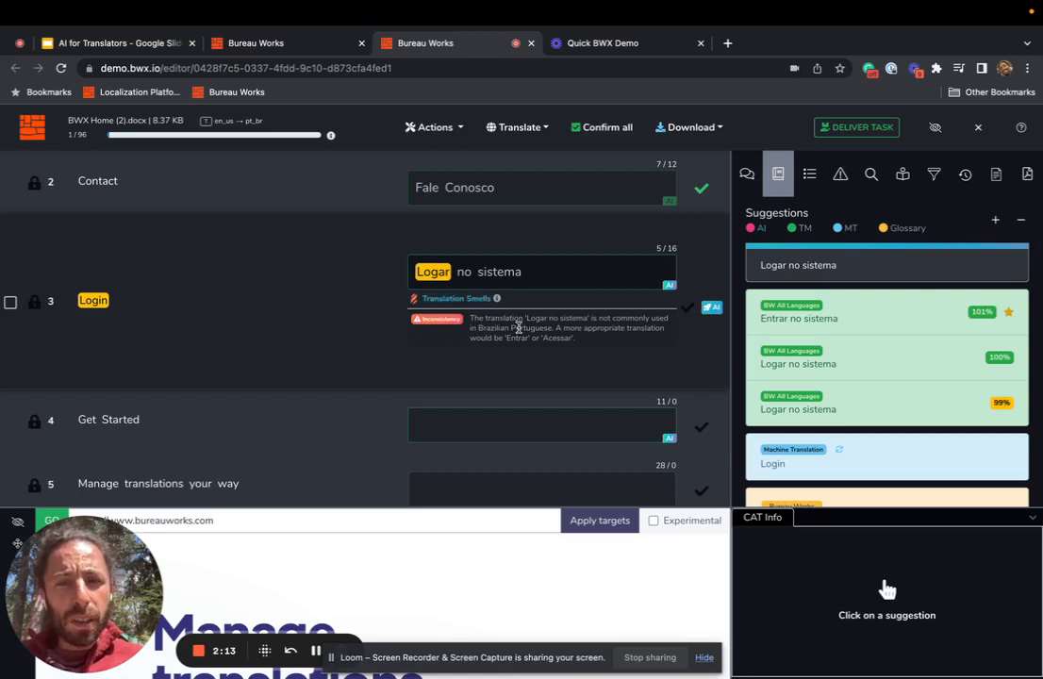
mouse_move(577, 341)
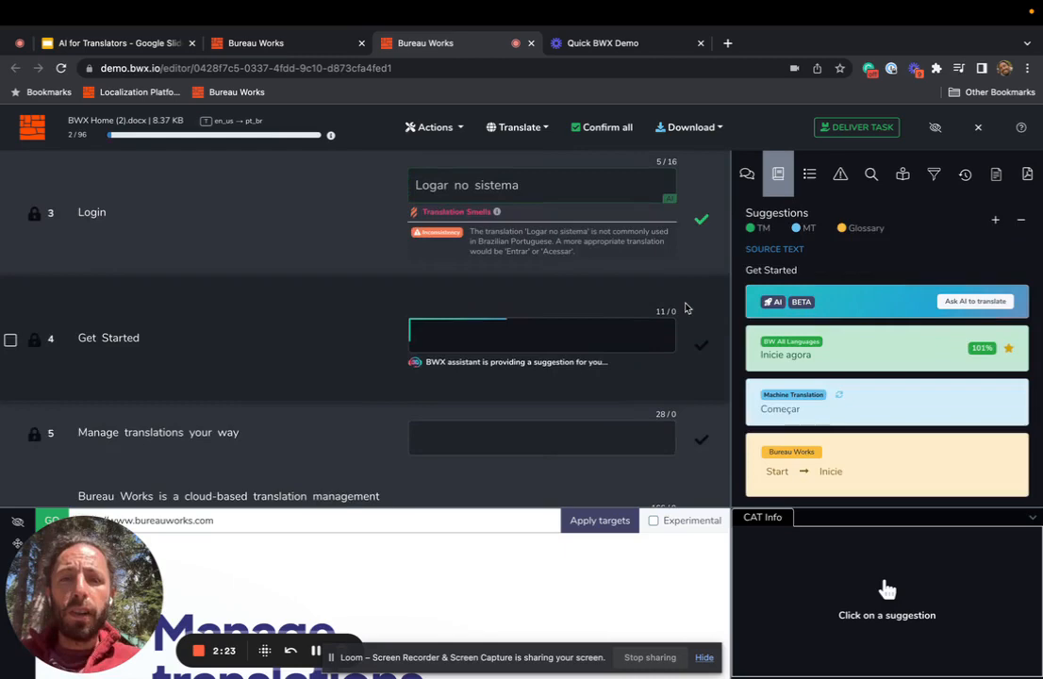
Step: Run AI review on Login, which proposes 'Entrar no sistema', then return to Get Started
click(886, 354)
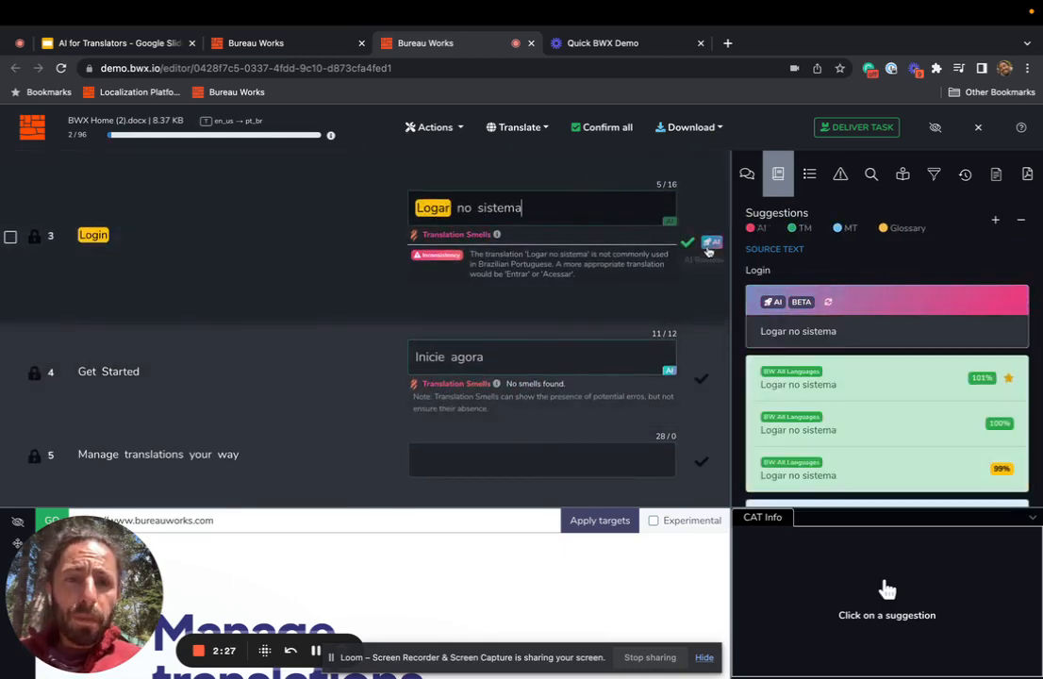
click(713, 243)
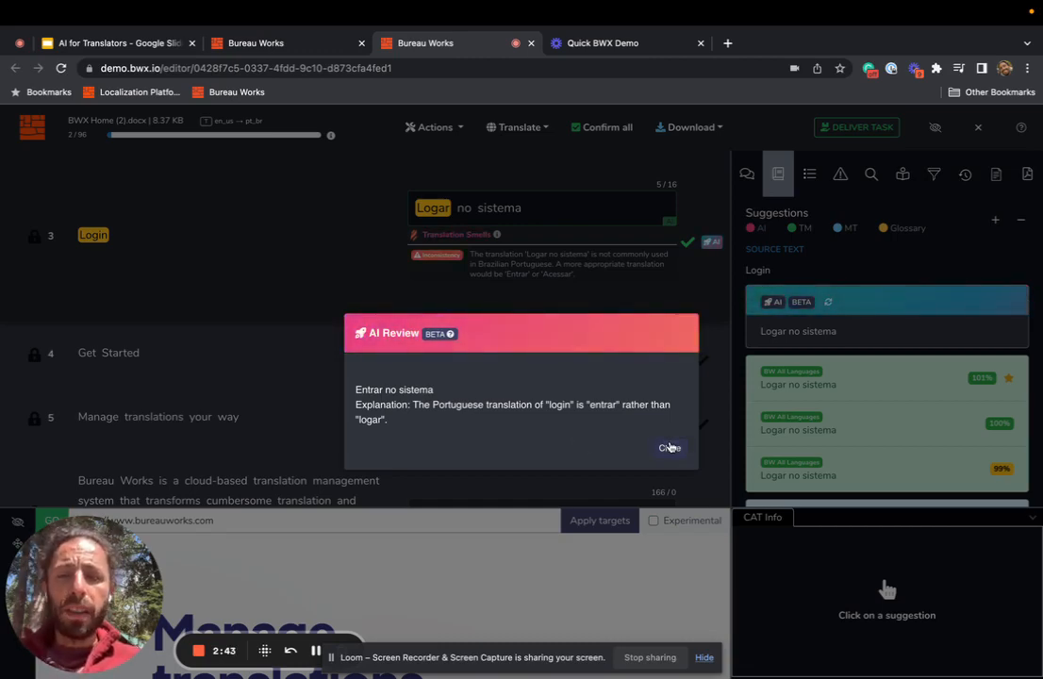
click(670, 448)
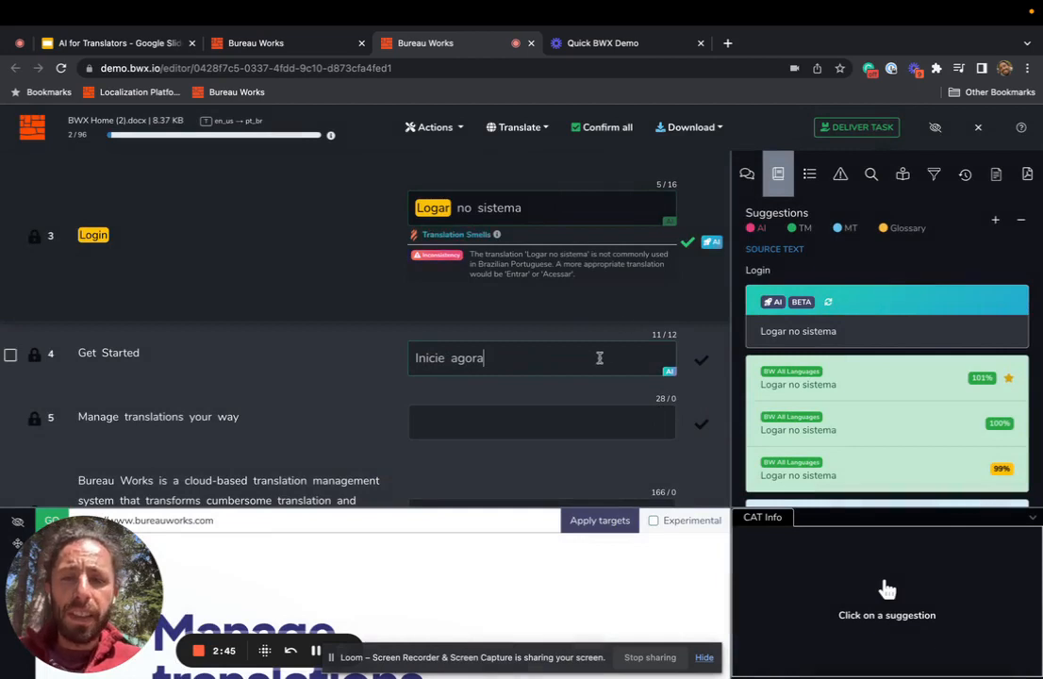
click(542, 358)
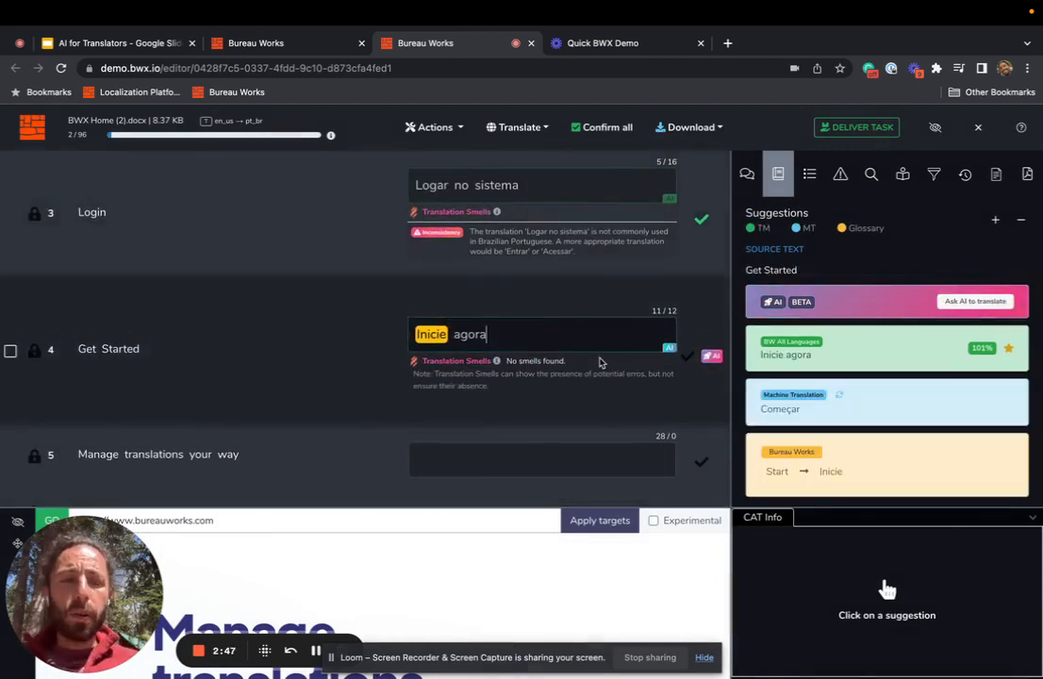
mouse_move(569, 387)
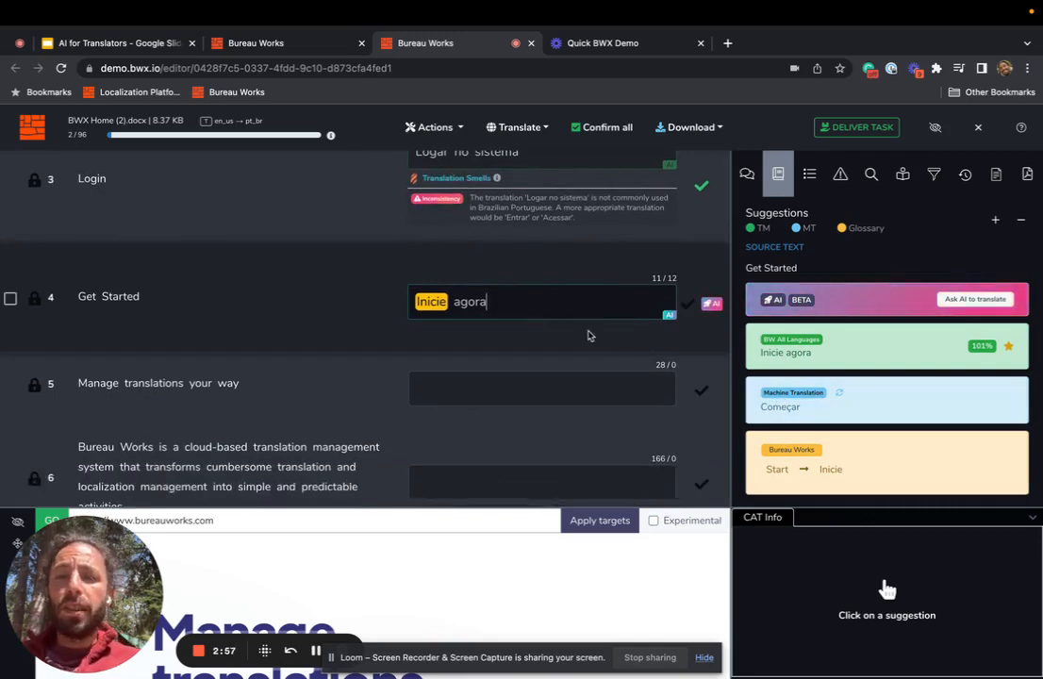
mouse_move(828, 358)
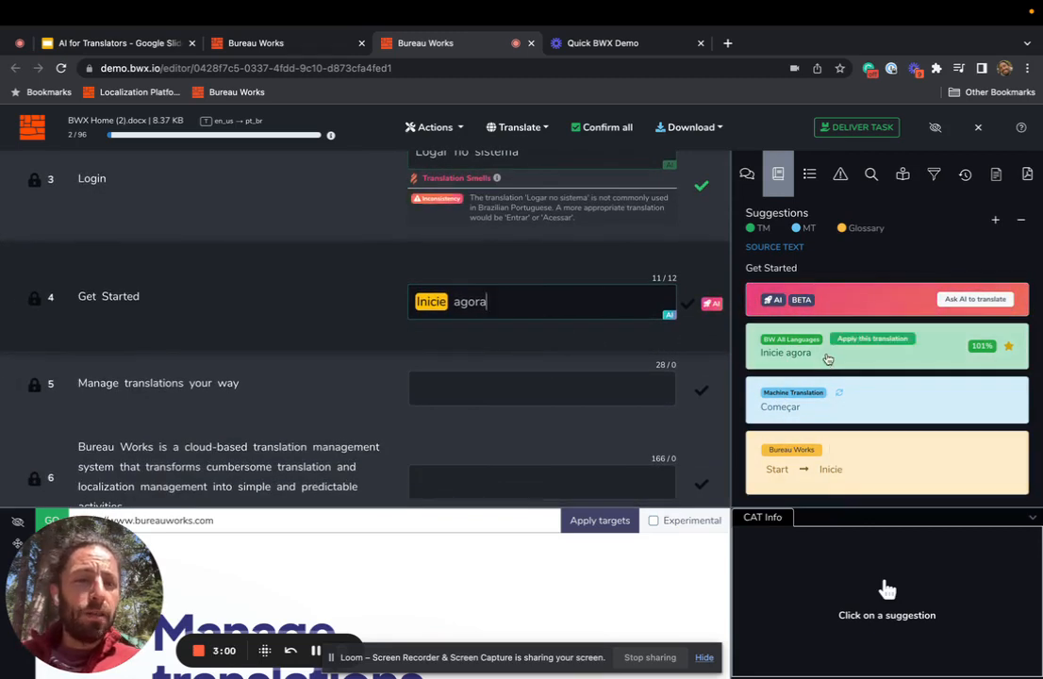
mouse_move(842, 472)
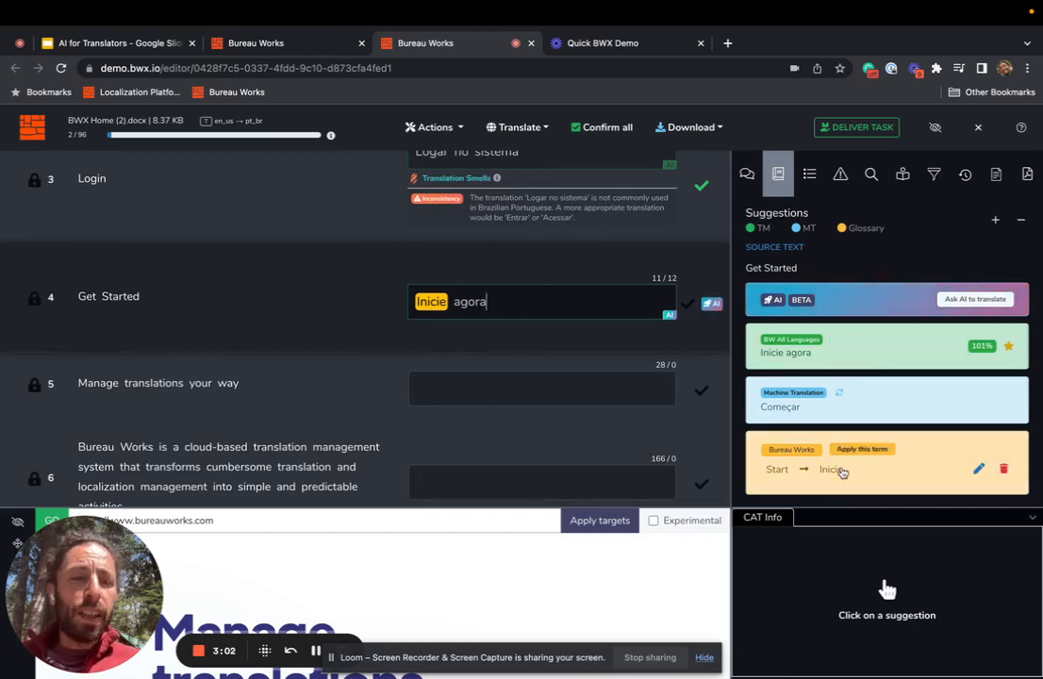
Step: Change the Start glossary term to Começar and apply the AI translation 'Começar agora'
click(979, 469)
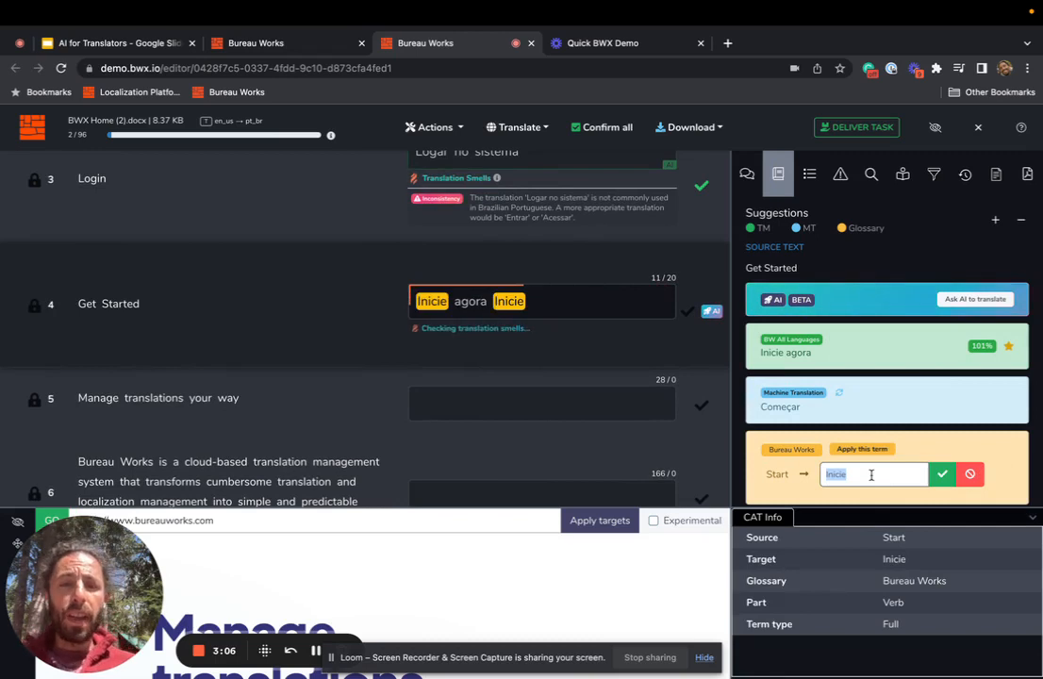
text(Come)
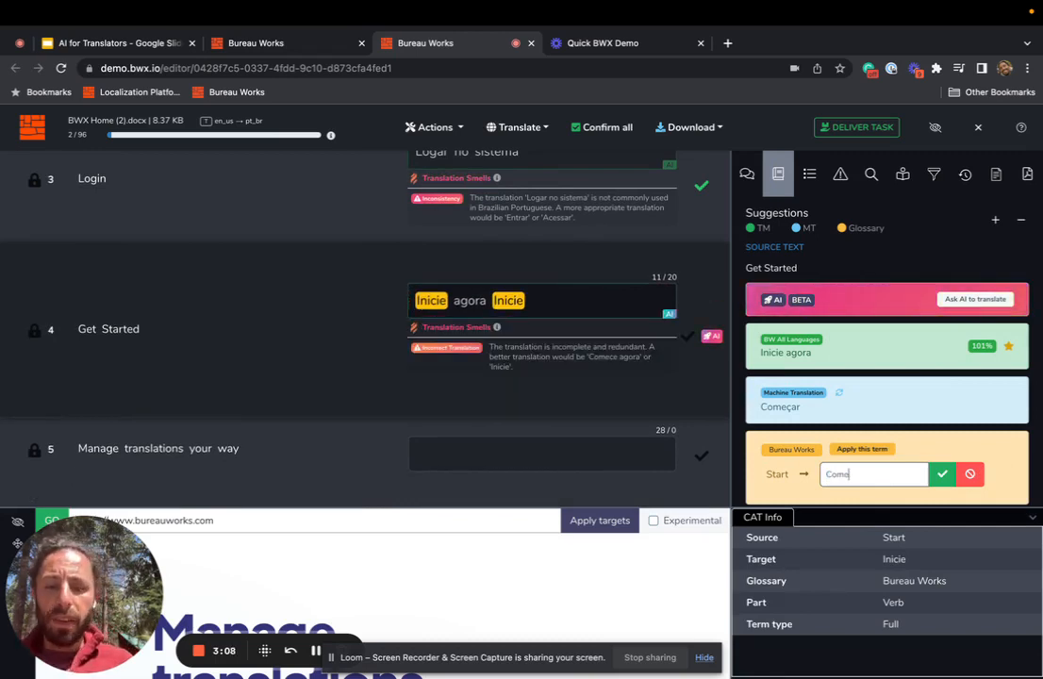
click(942, 474)
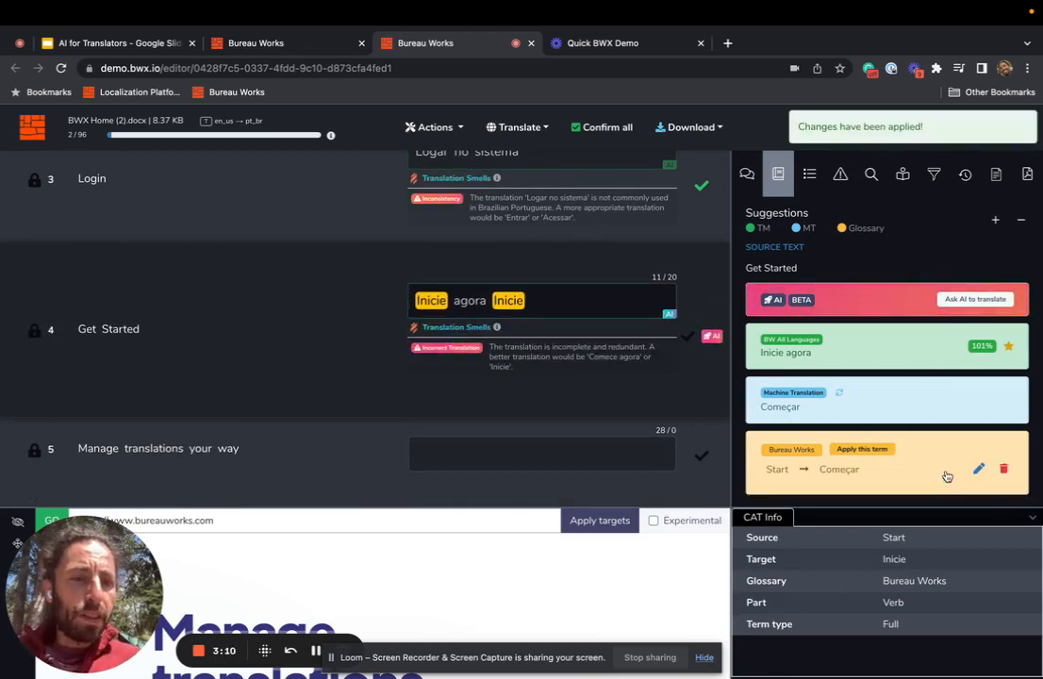
click(975, 299)
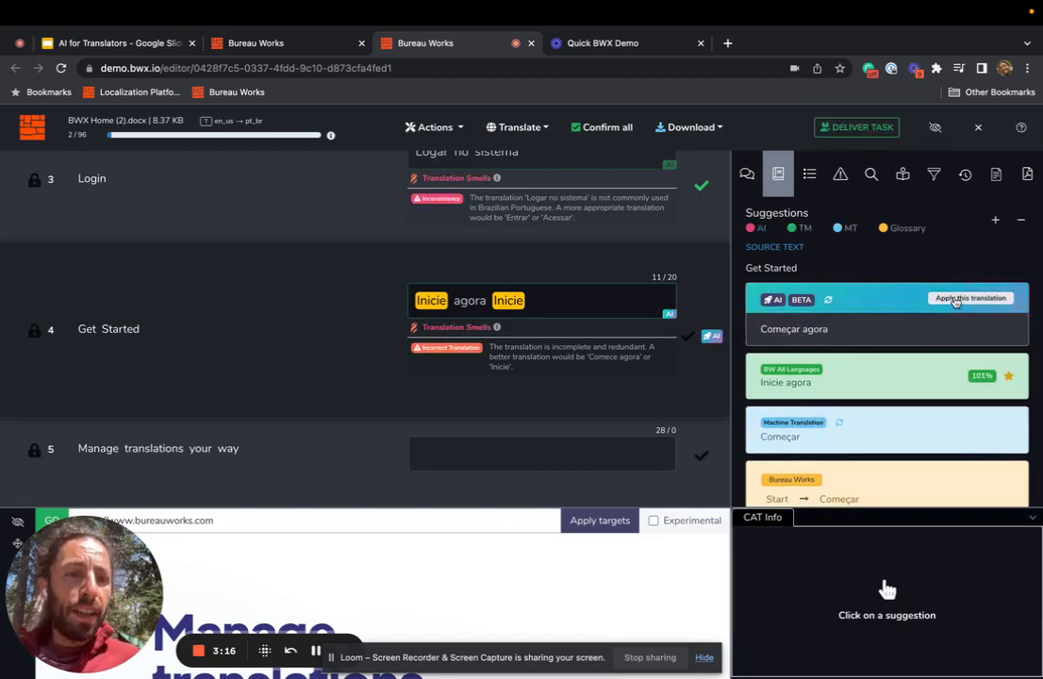
click(971, 298)
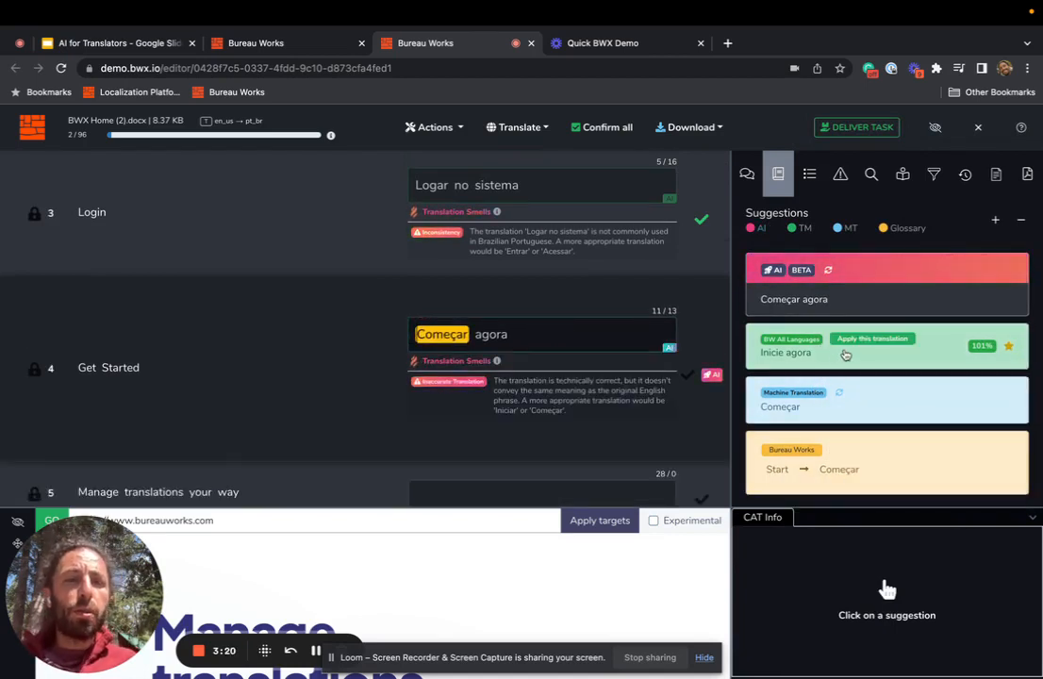
mouse_move(805, 404)
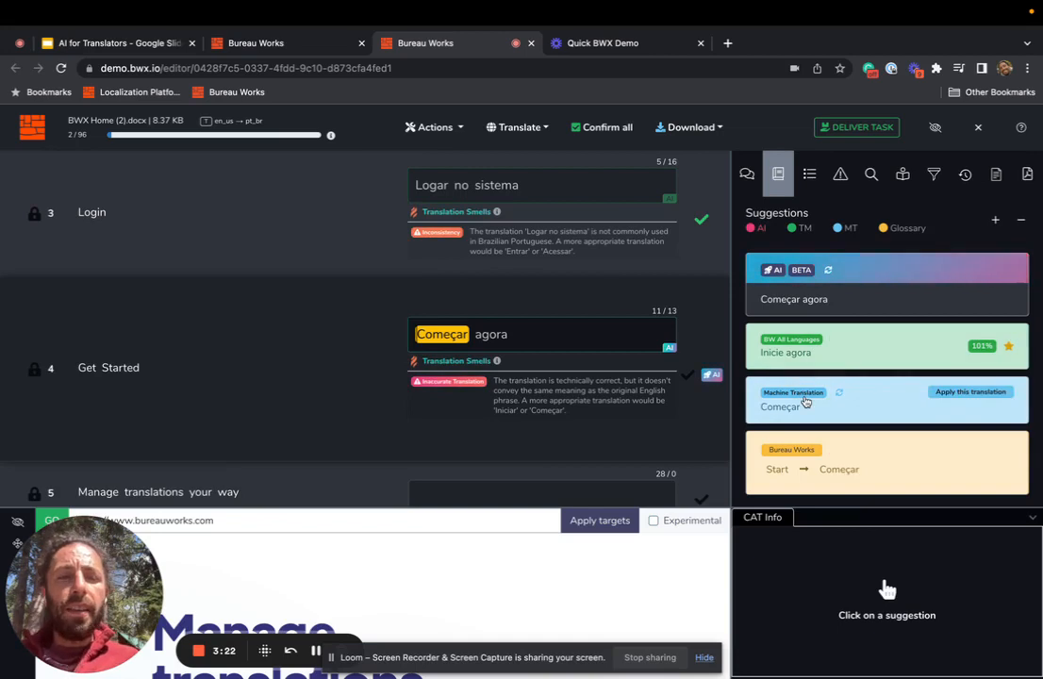